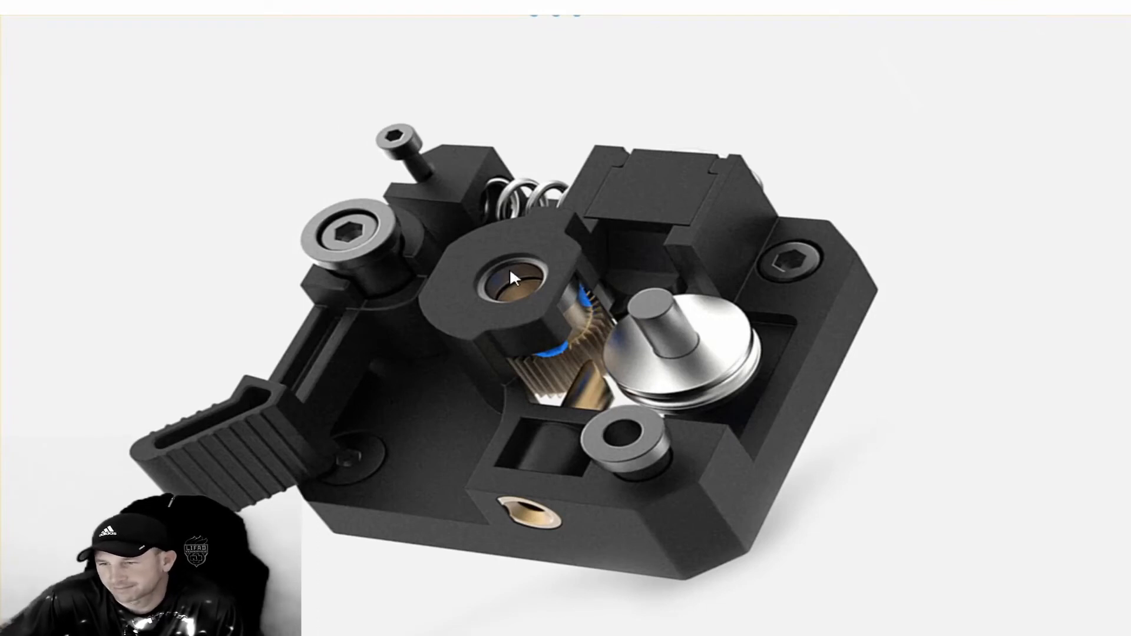
pyautogui.moveTo(220, 372)
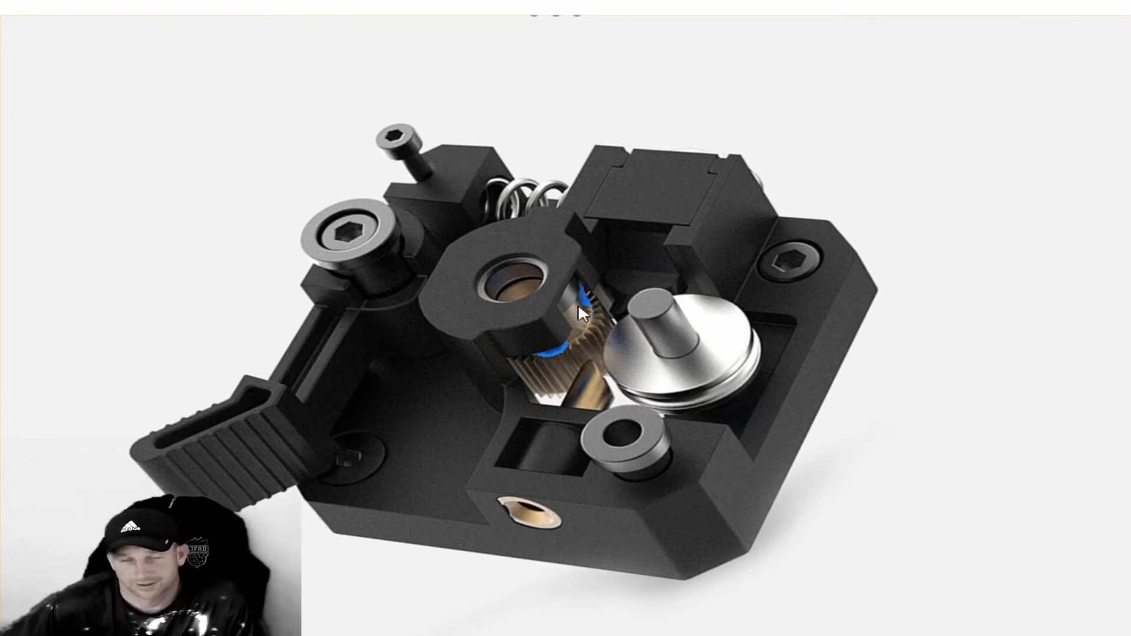
pyautogui.moveTo(562, 488)
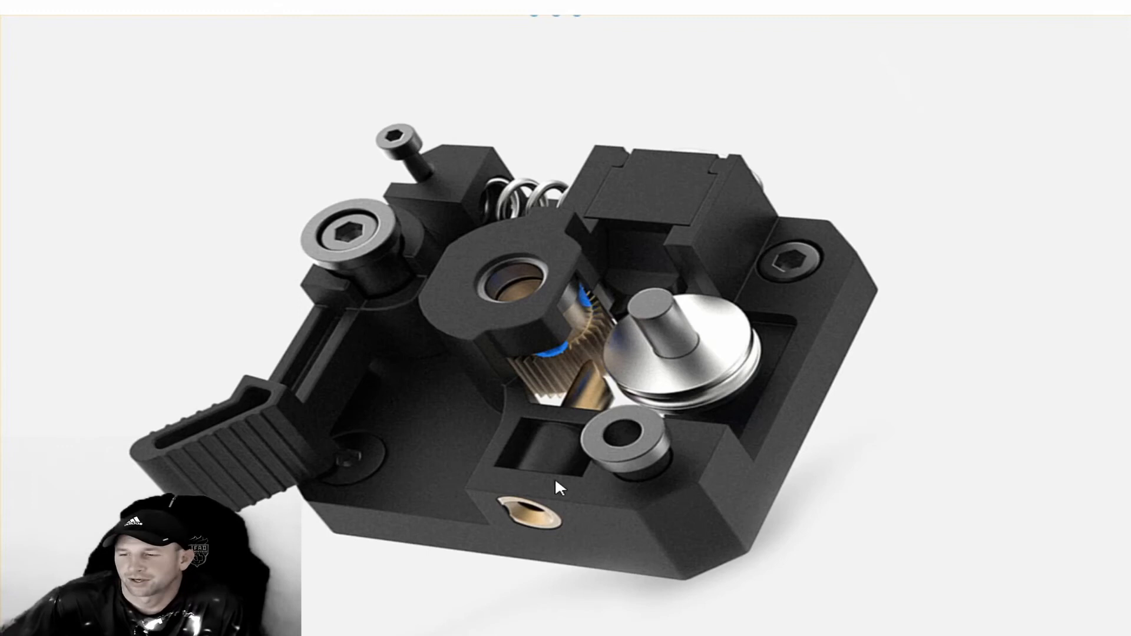
pyautogui.moveTo(590, 500)
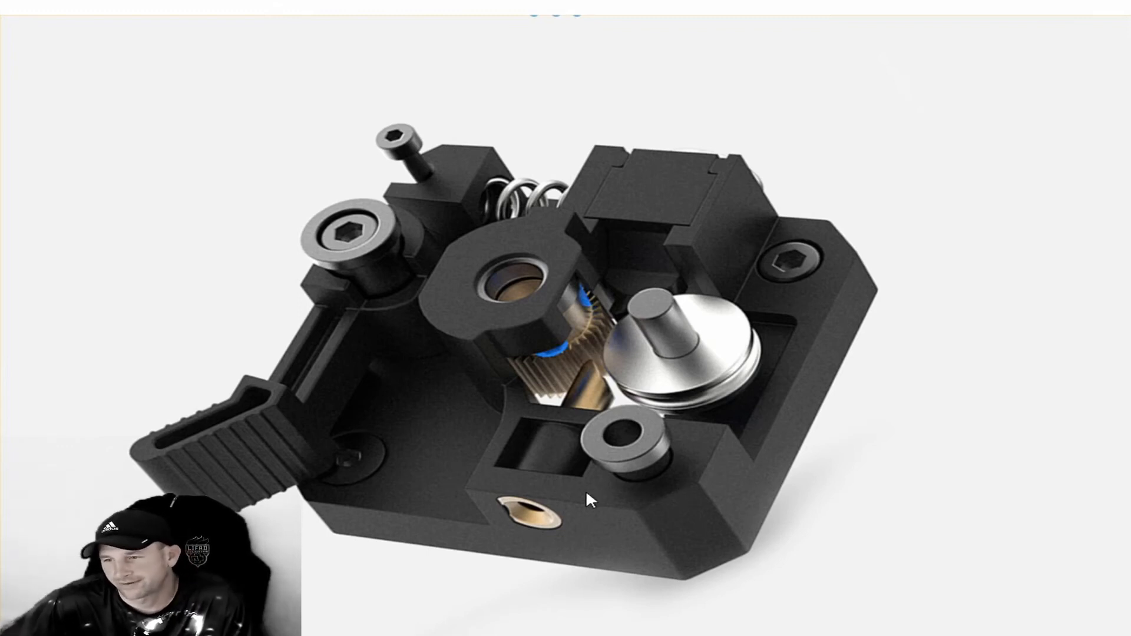
pyautogui.moveTo(608, 353)
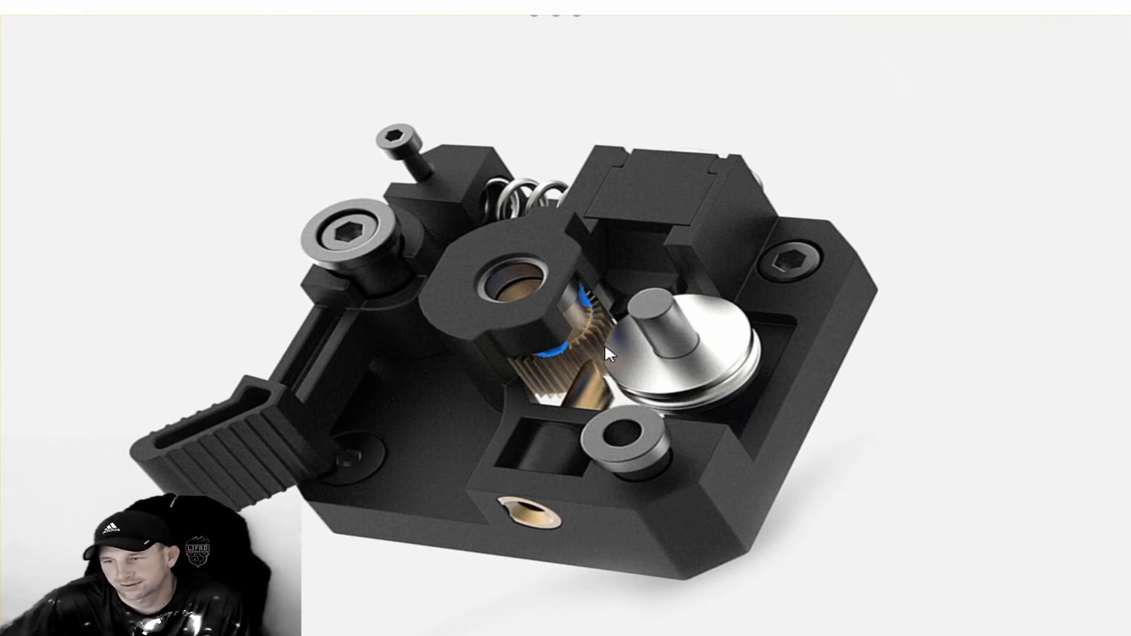
pyautogui.moveTo(639, 307)
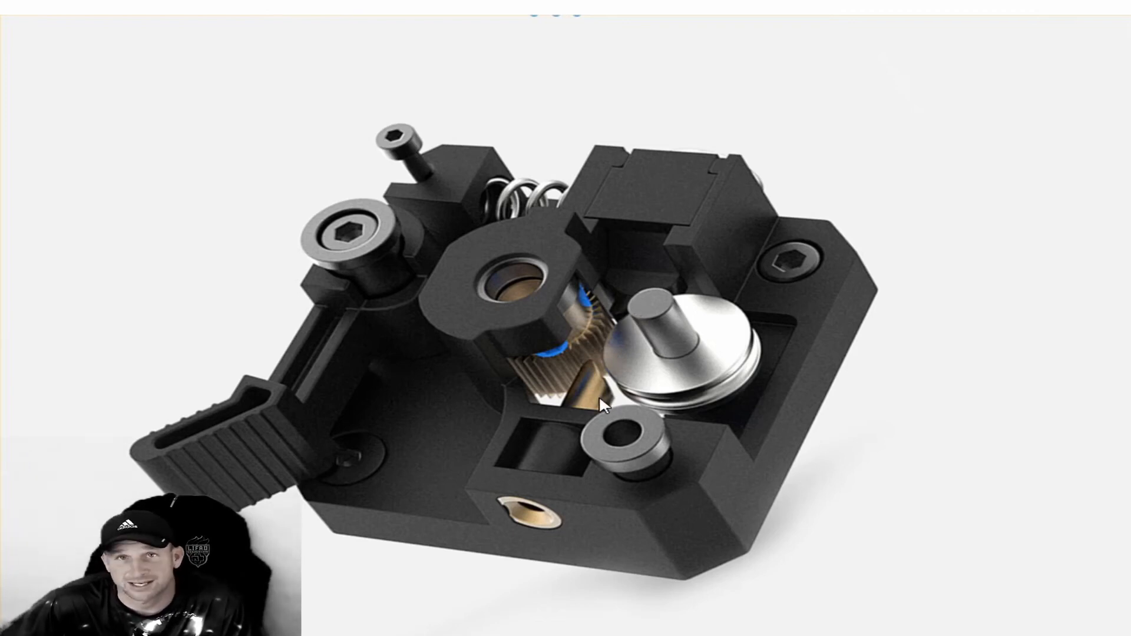
pyautogui.moveTo(594, 262)
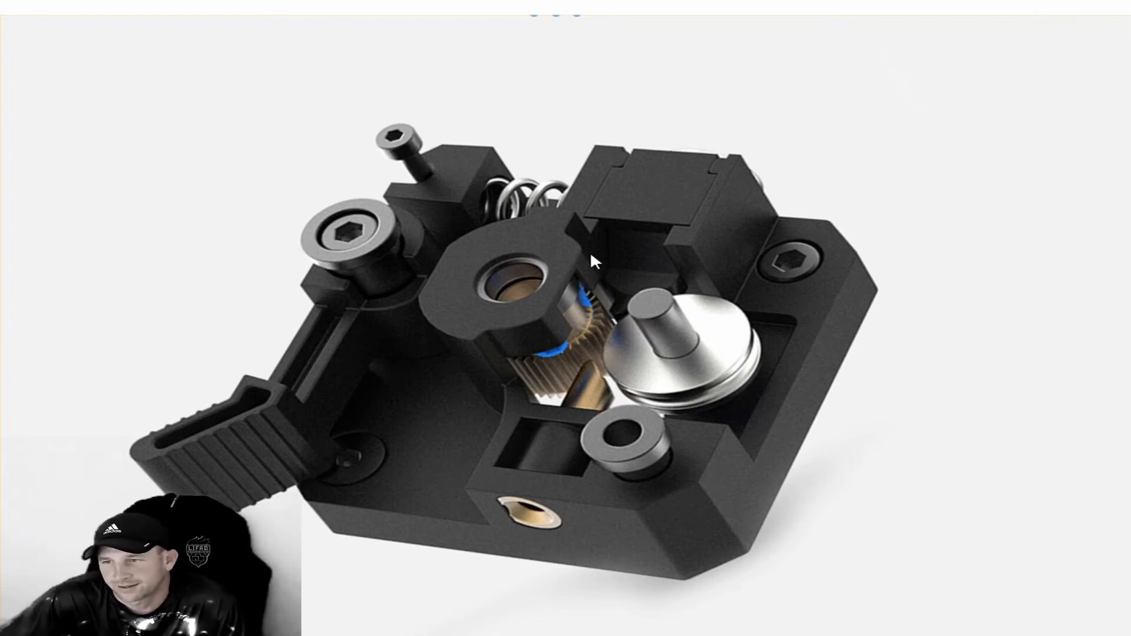
pyautogui.moveTo(512, 199)
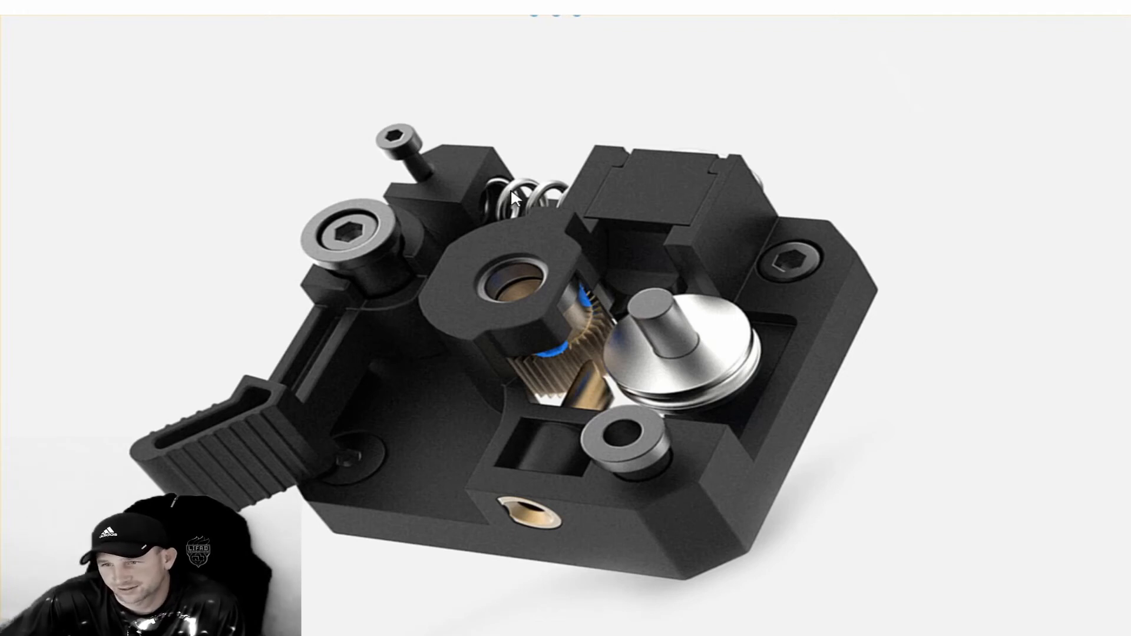
pyautogui.moveTo(401, 140)
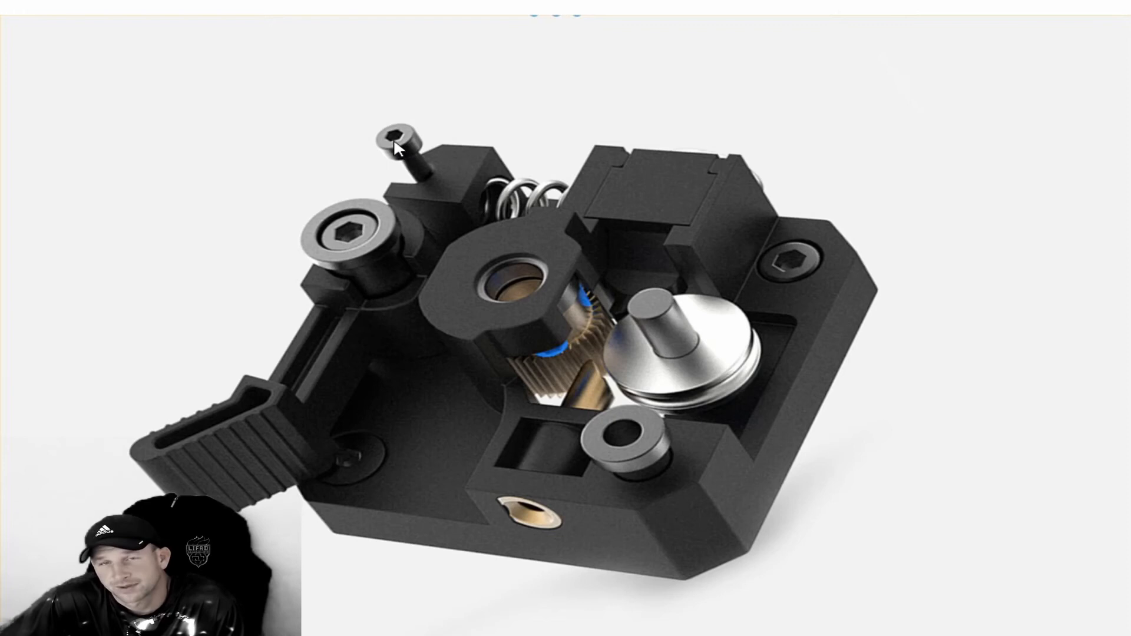
pyautogui.moveTo(447, 186)
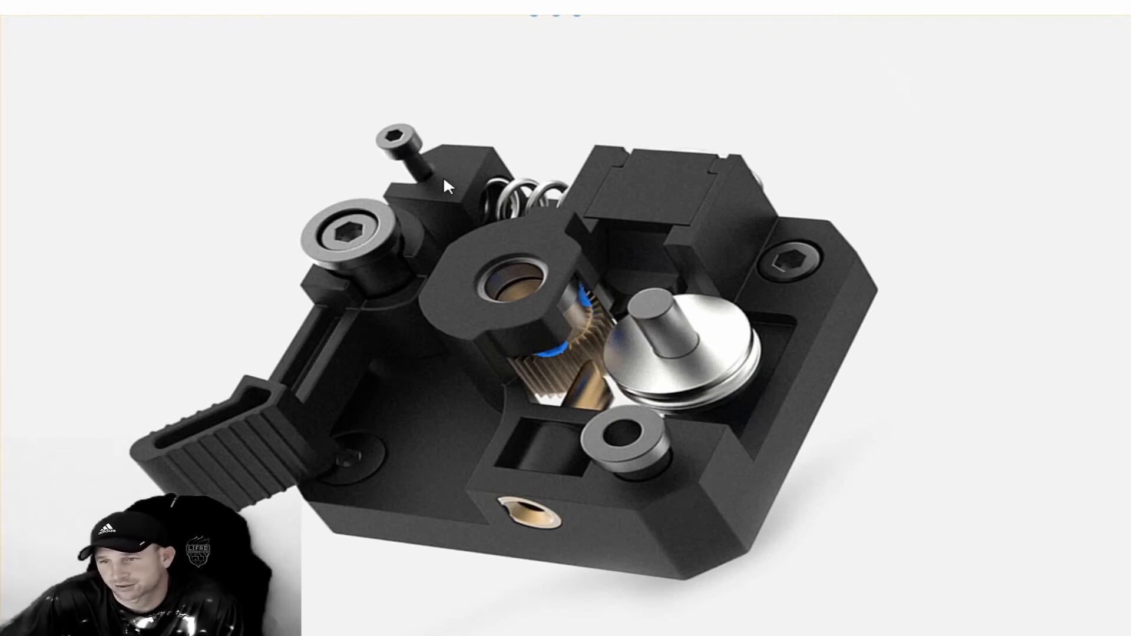
pyautogui.moveTo(596, 353)
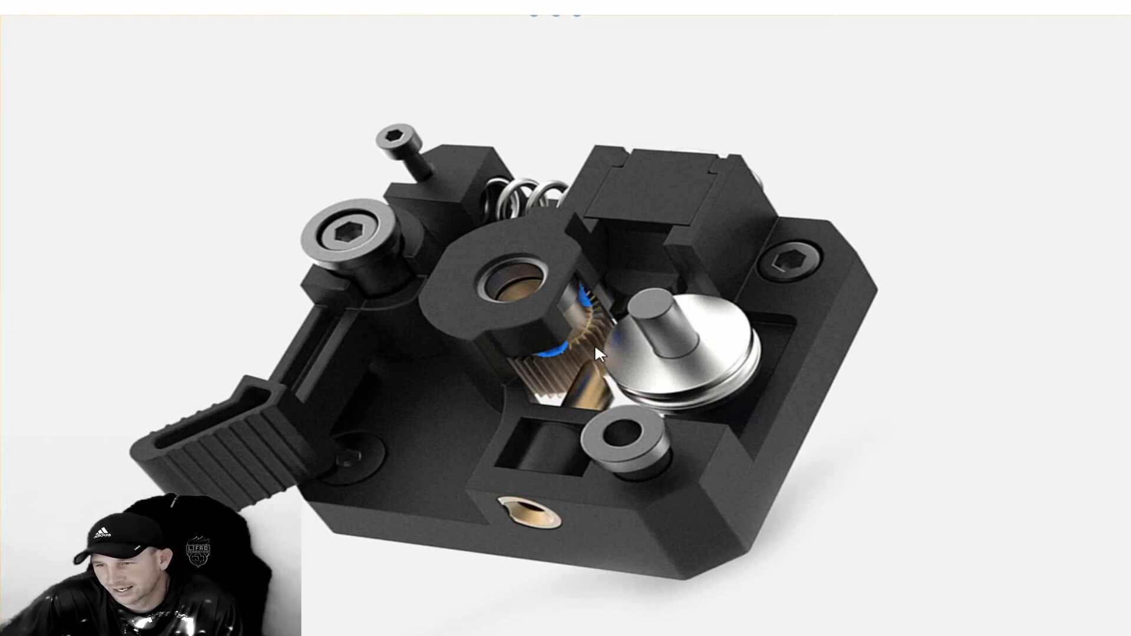
pyautogui.moveTo(637, 321)
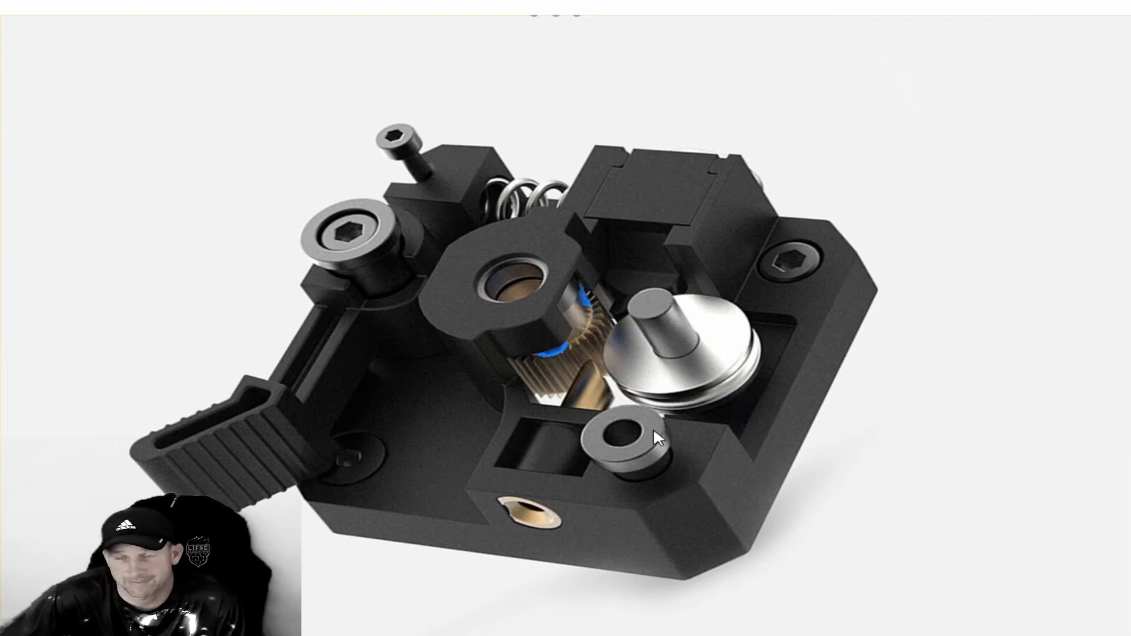
pyautogui.moveTo(594, 383)
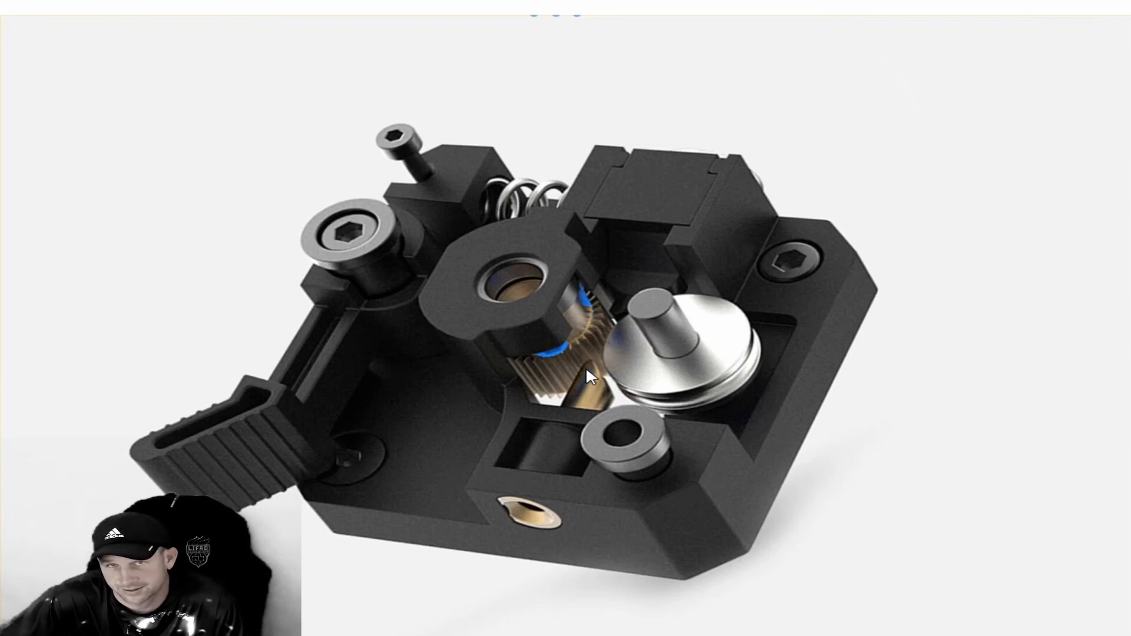
pyautogui.moveTo(595, 346)
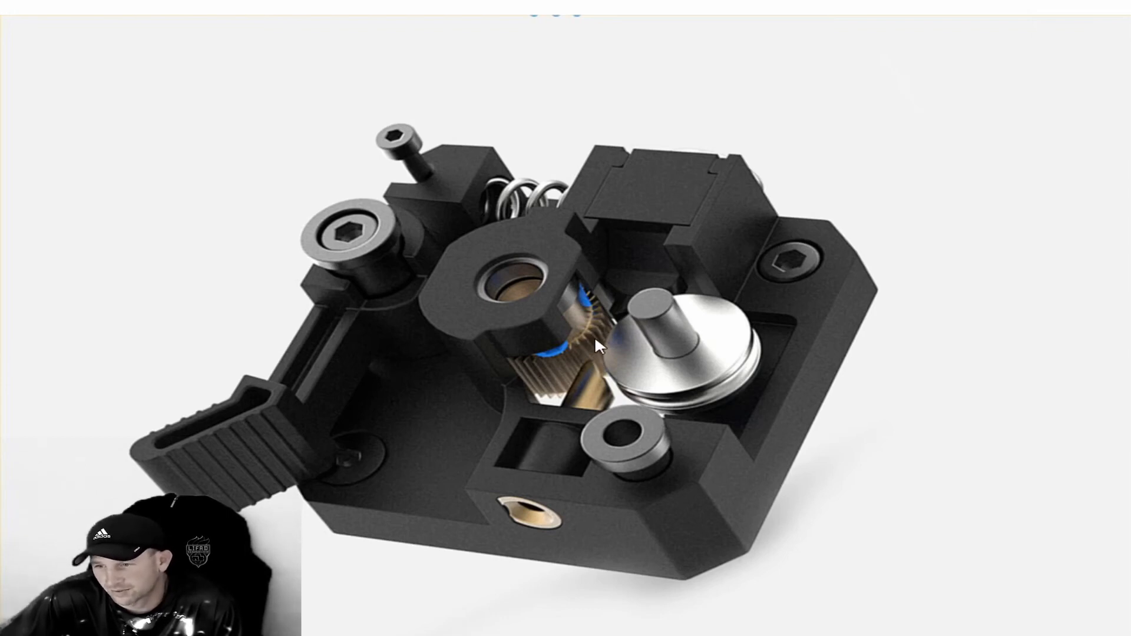
pyautogui.moveTo(610, 314)
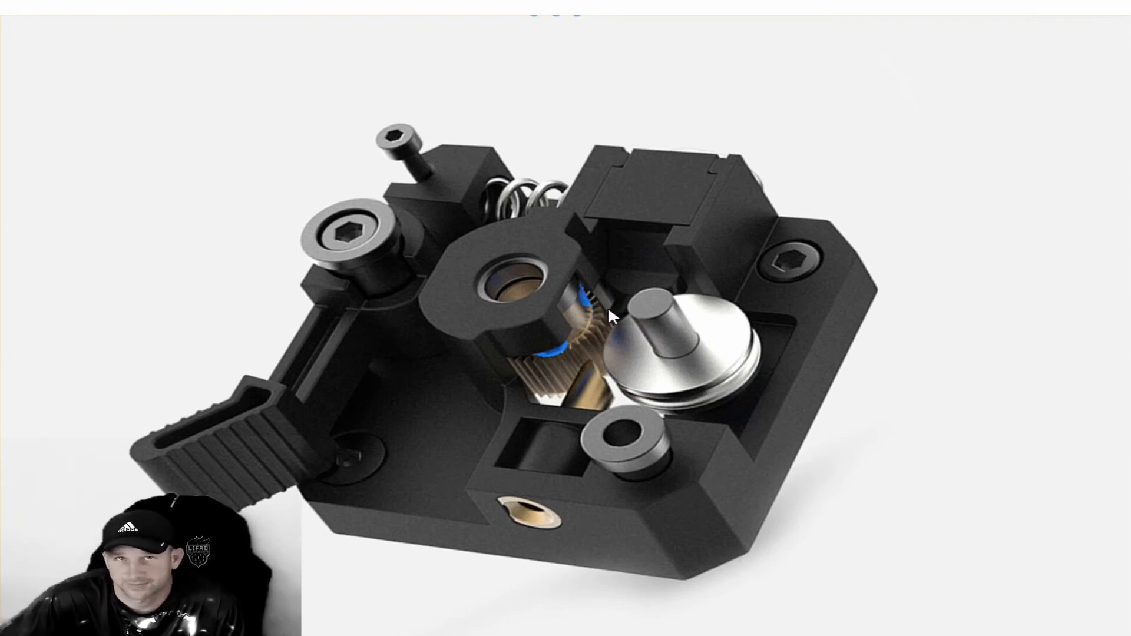
pyautogui.moveTo(599, 335)
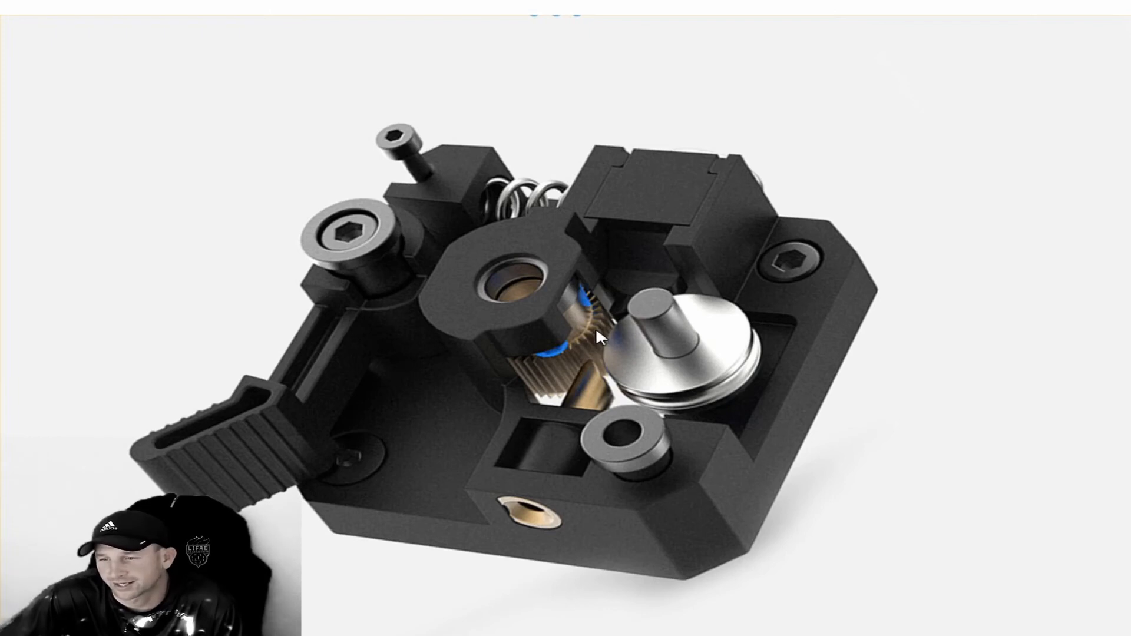
pyautogui.moveTo(618, 376)
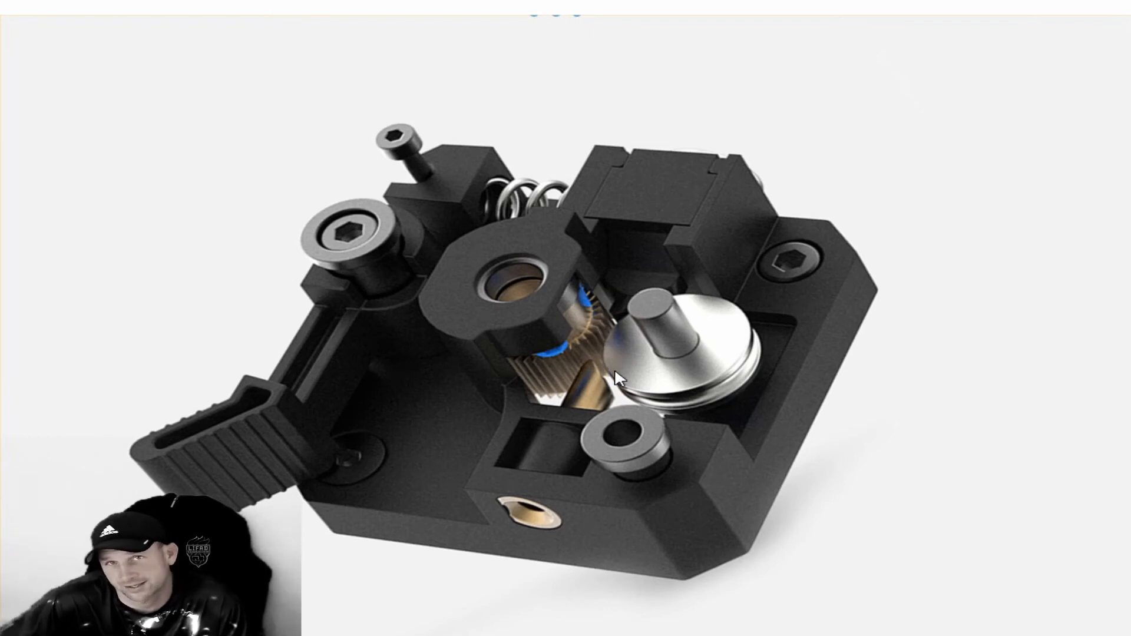
pyautogui.moveTo(598, 381)
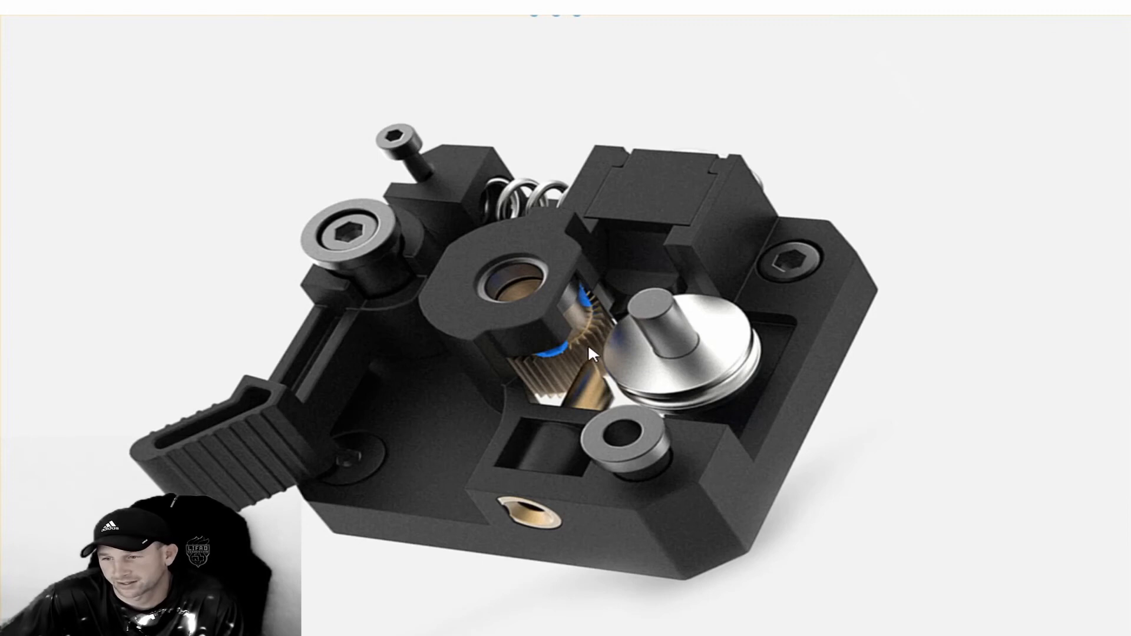
pyautogui.moveTo(622, 377)
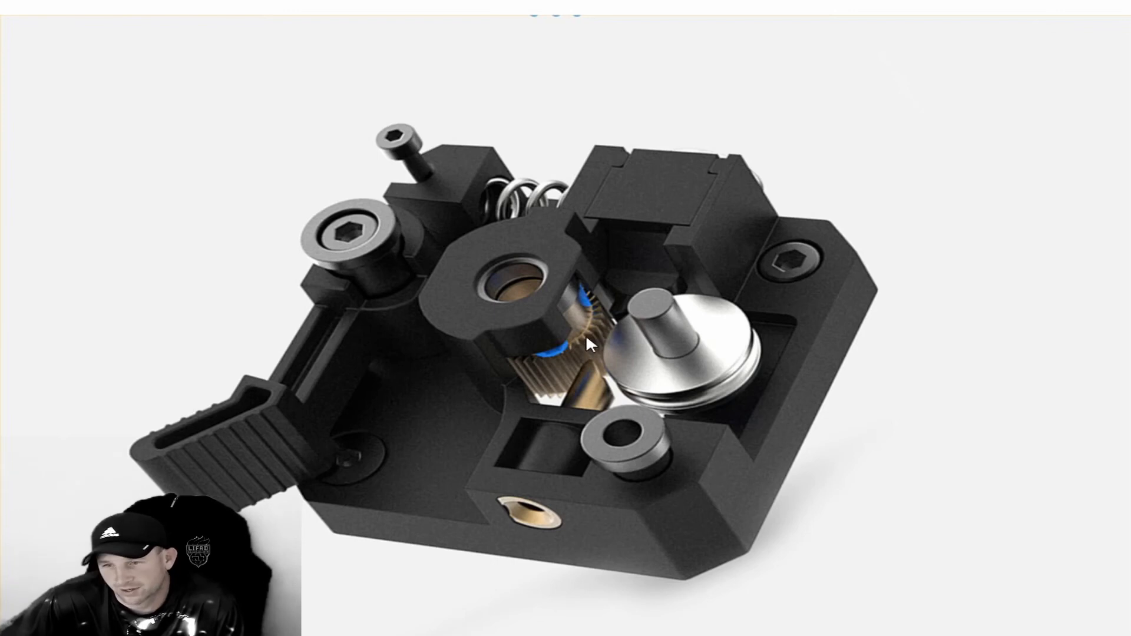
pyautogui.moveTo(473, 176)
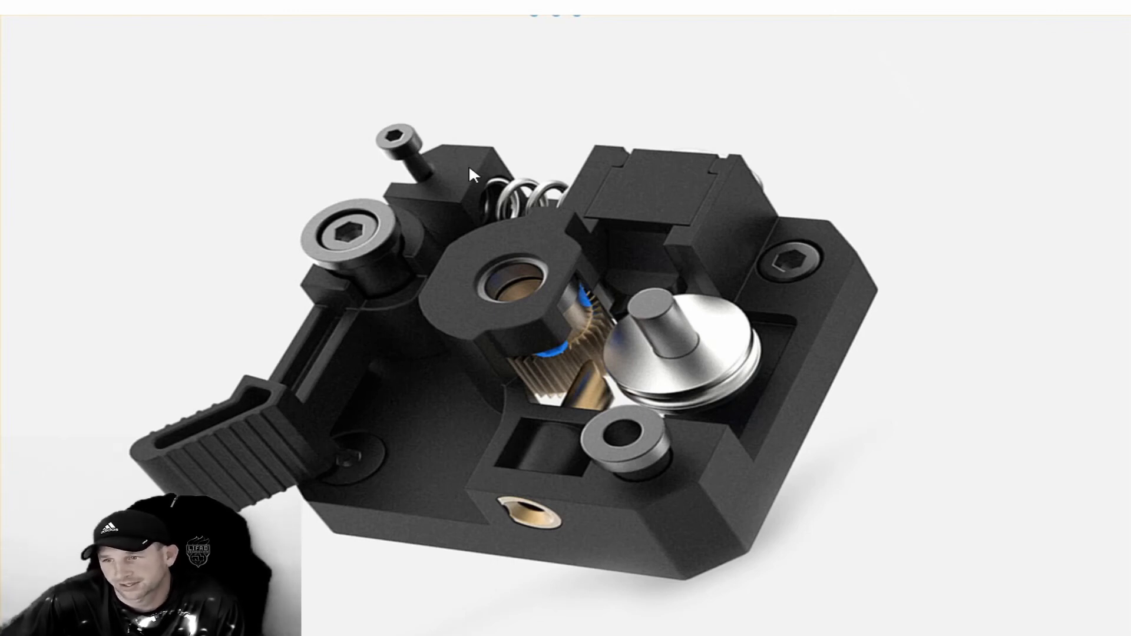
pyautogui.moveTo(584, 240)
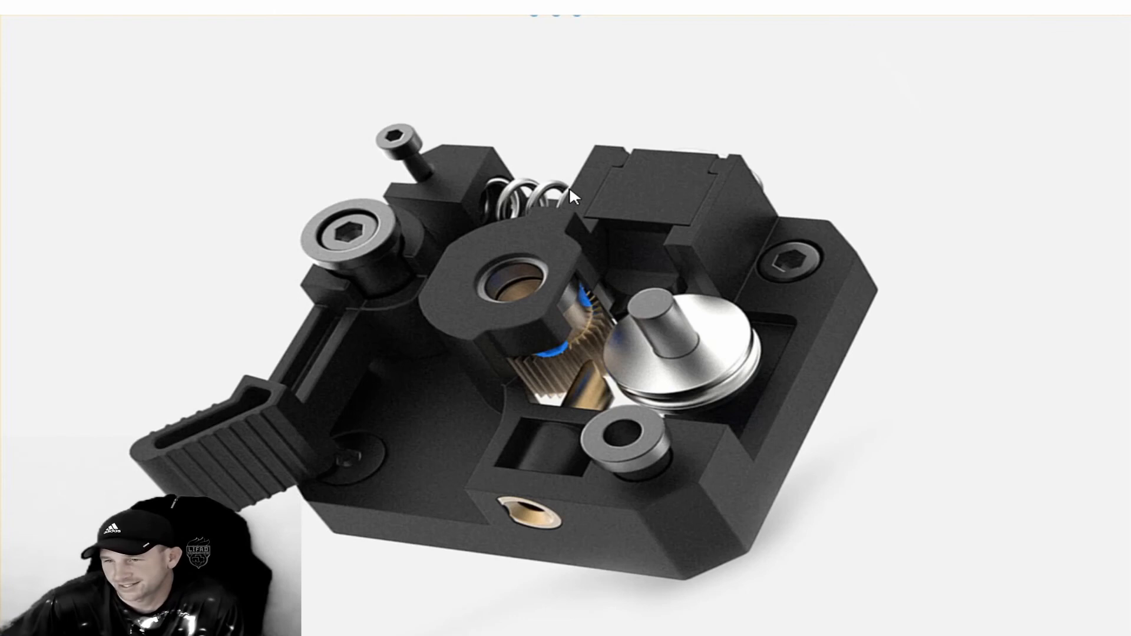
pyautogui.moveTo(608, 354)
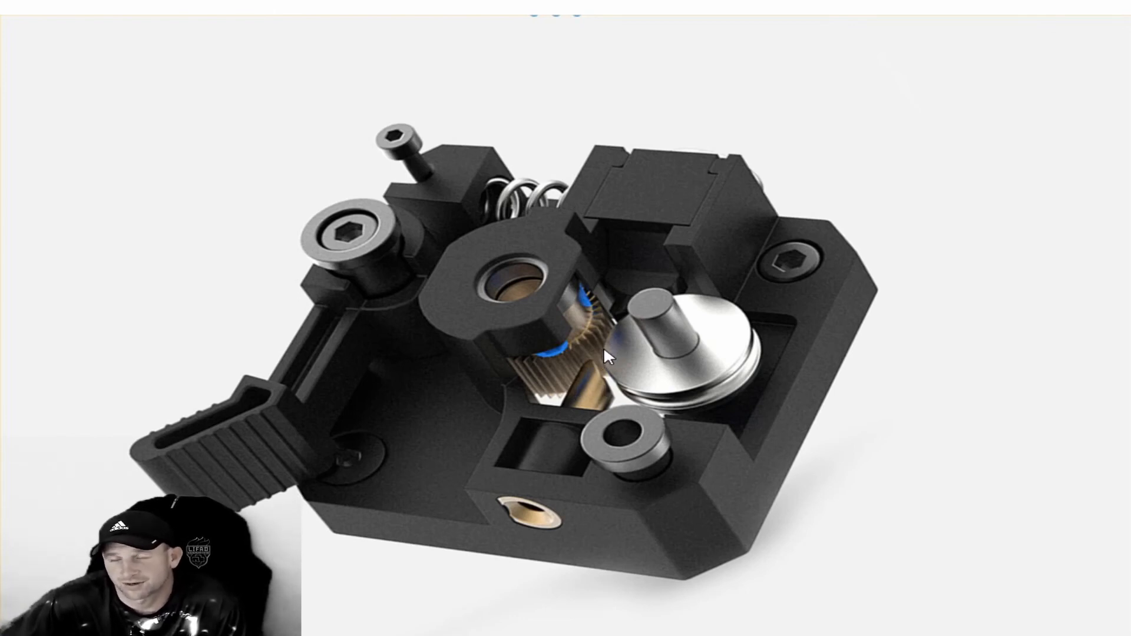
pyautogui.moveTo(437, 350)
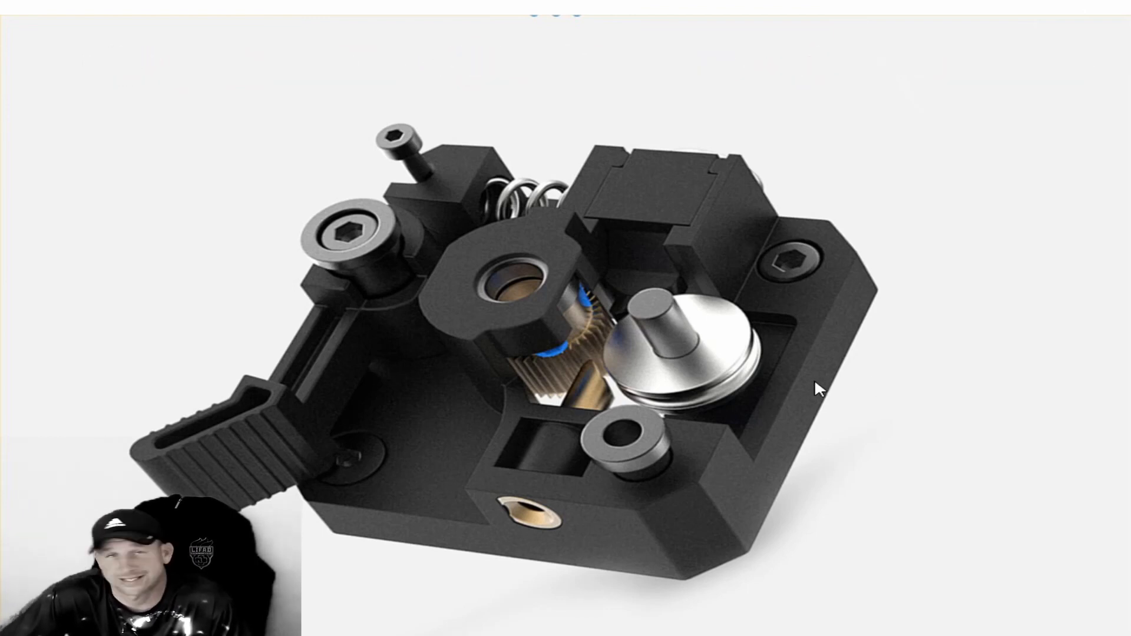
pyautogui.moveTo(736, 292)
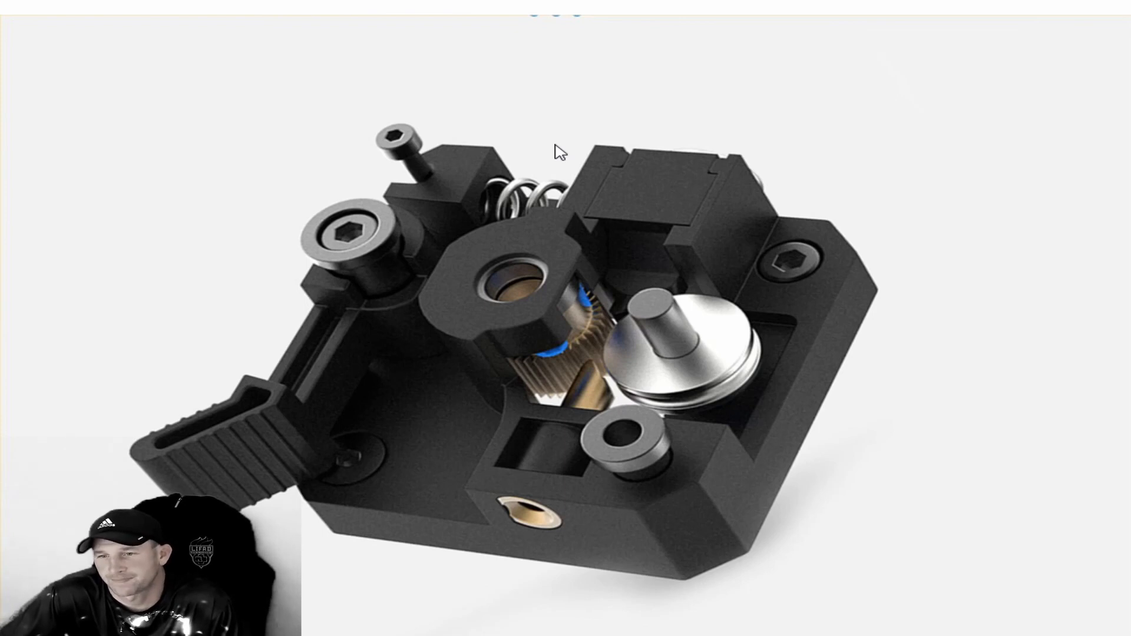
pyautogui.moveTo(450, 119)
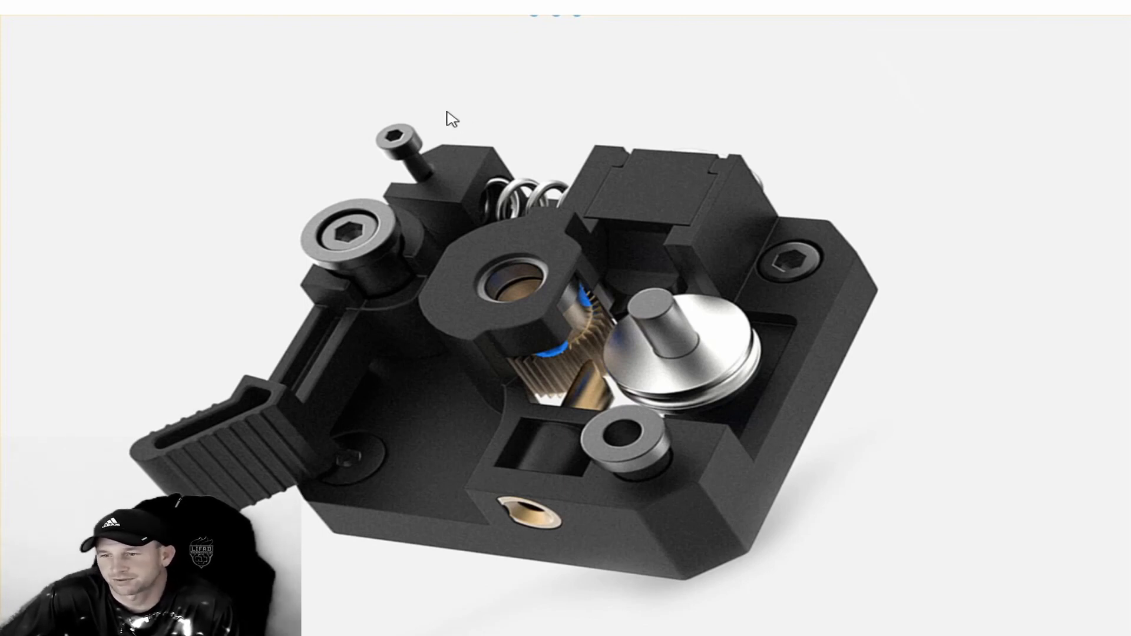